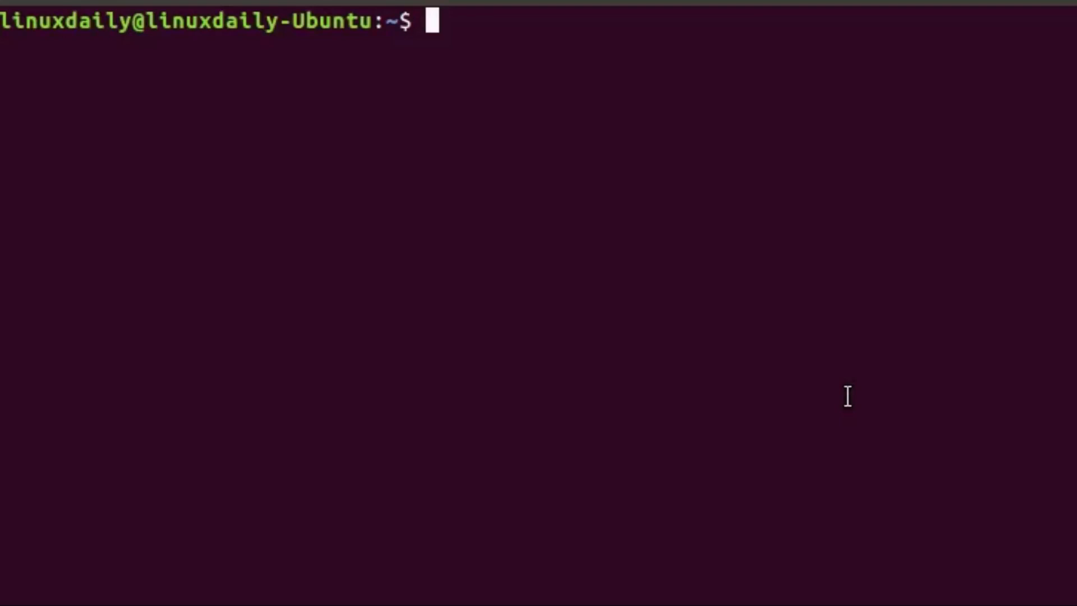
Enter the LinuxDaily intro text and land on the CentOS terminal's empty prompt
type("Lin")
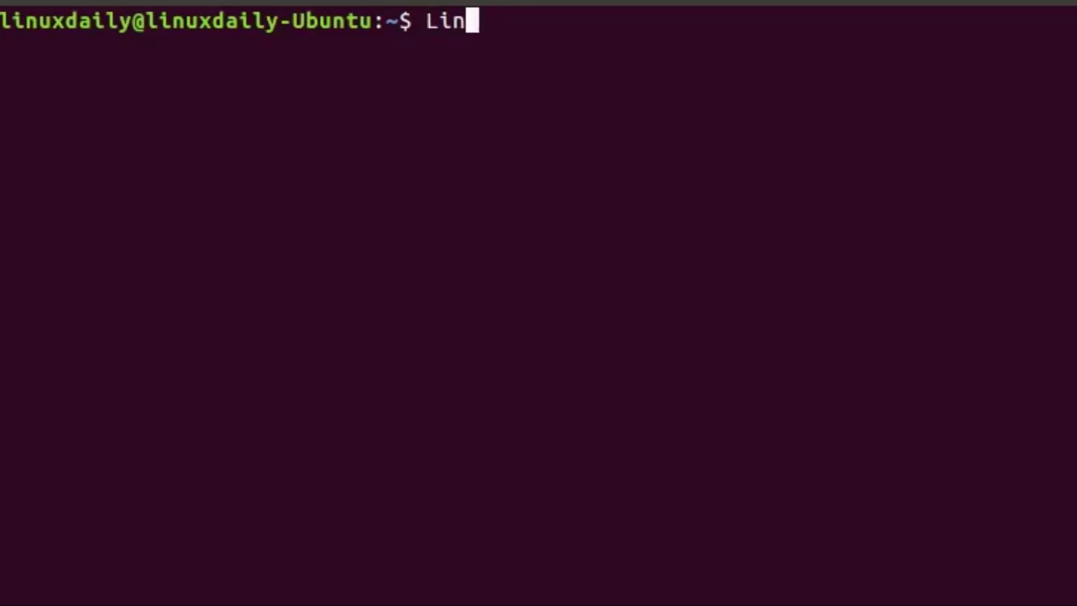
type("uxDaily")
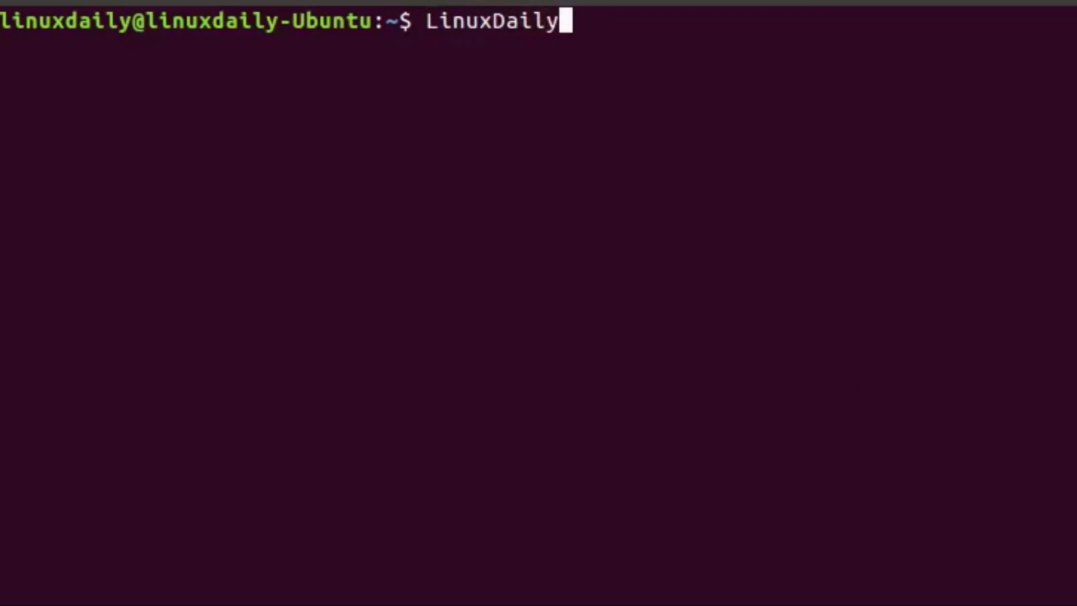
key("Return")
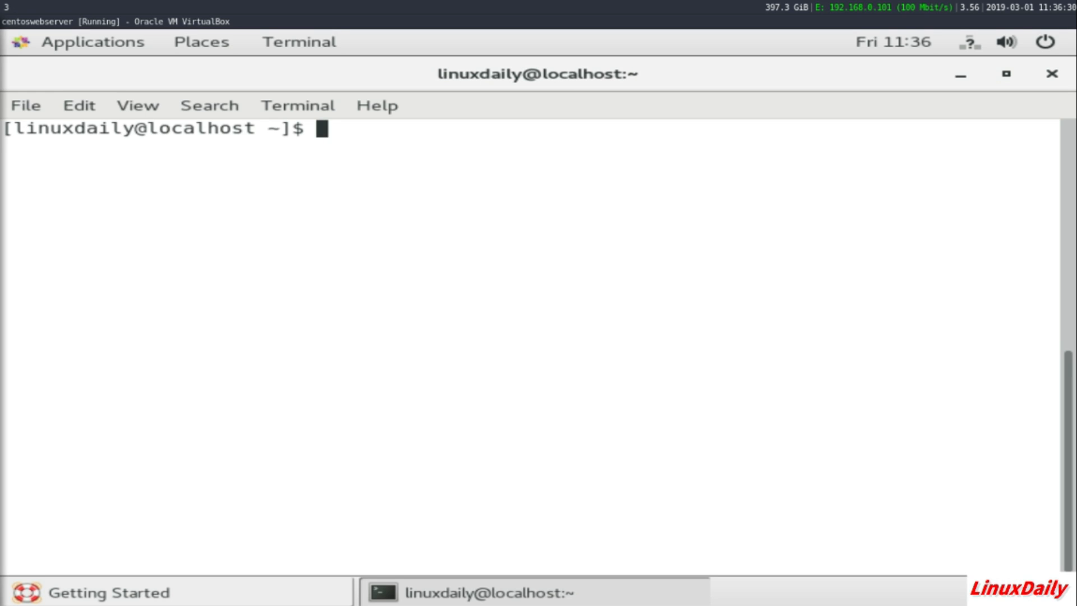
Install httpd via yum, rerun with sudo !! and confirm y until Complete!
type("yum i")
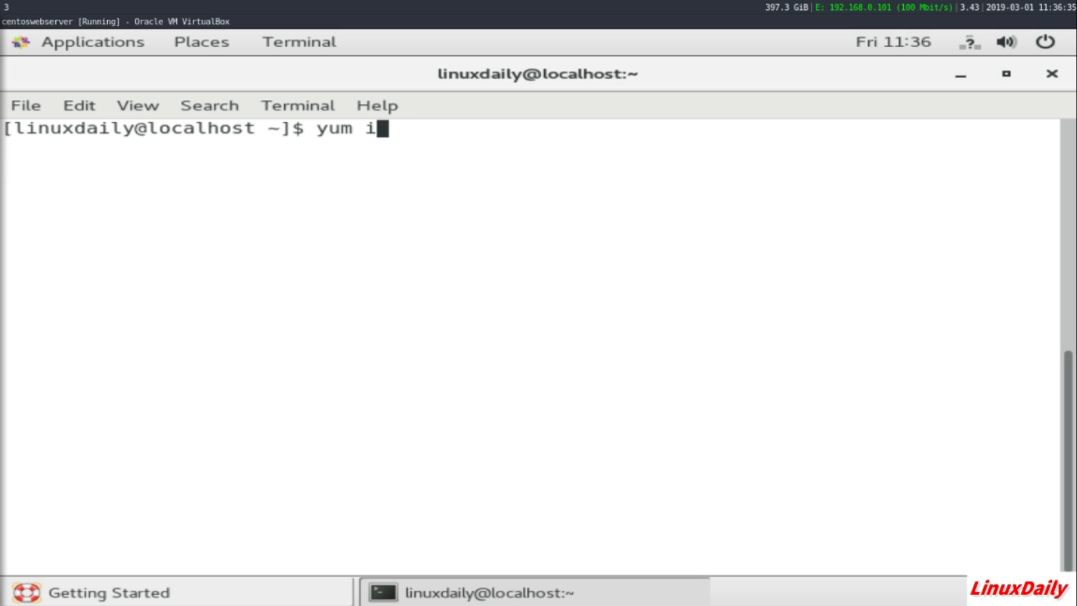
type("nstall h")
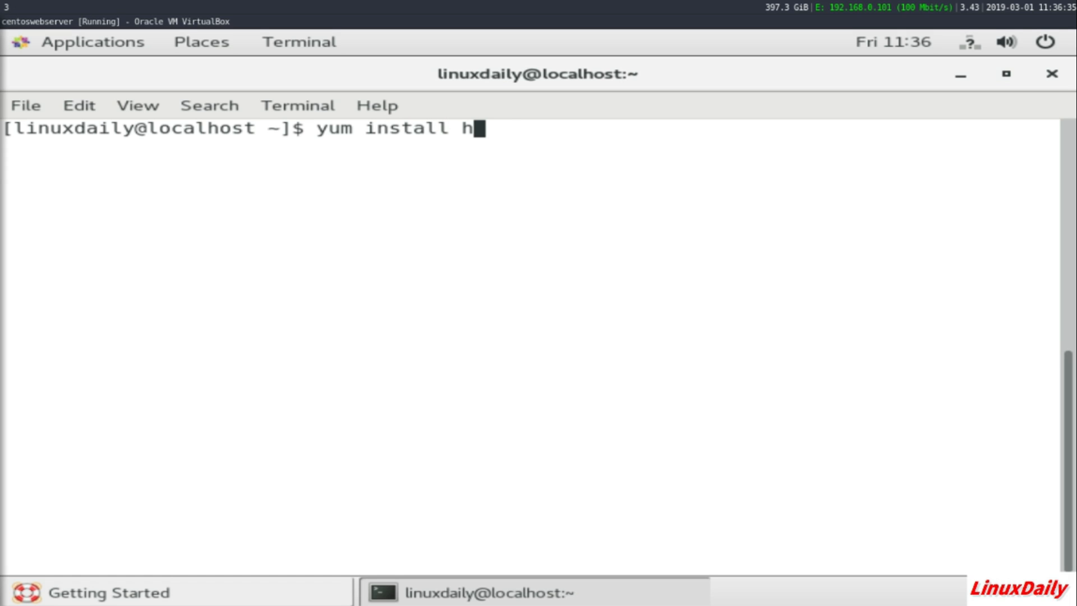
key("Return")
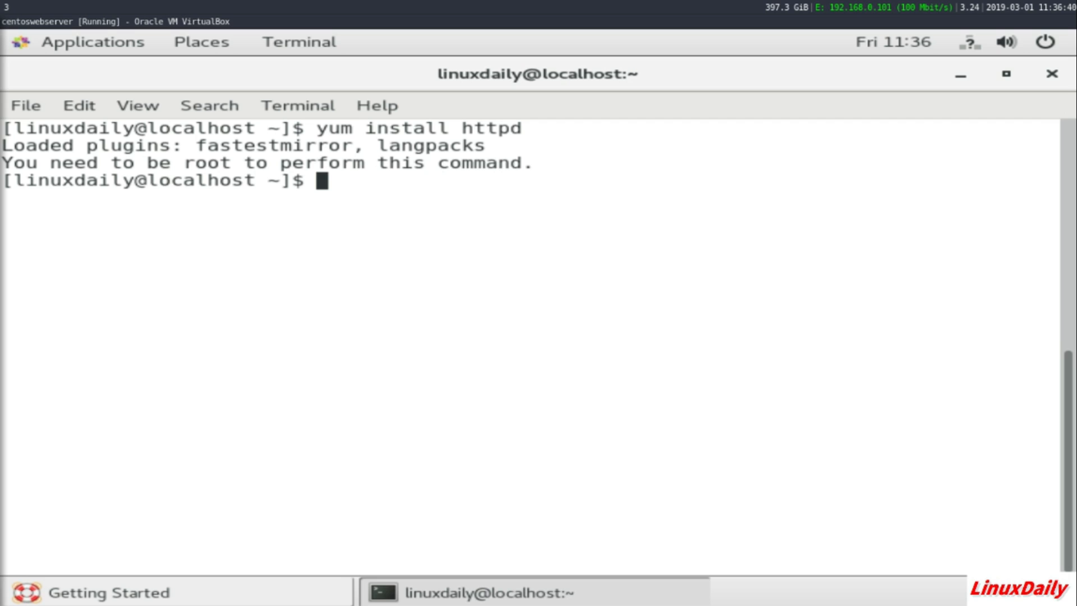
type("sudo !!")
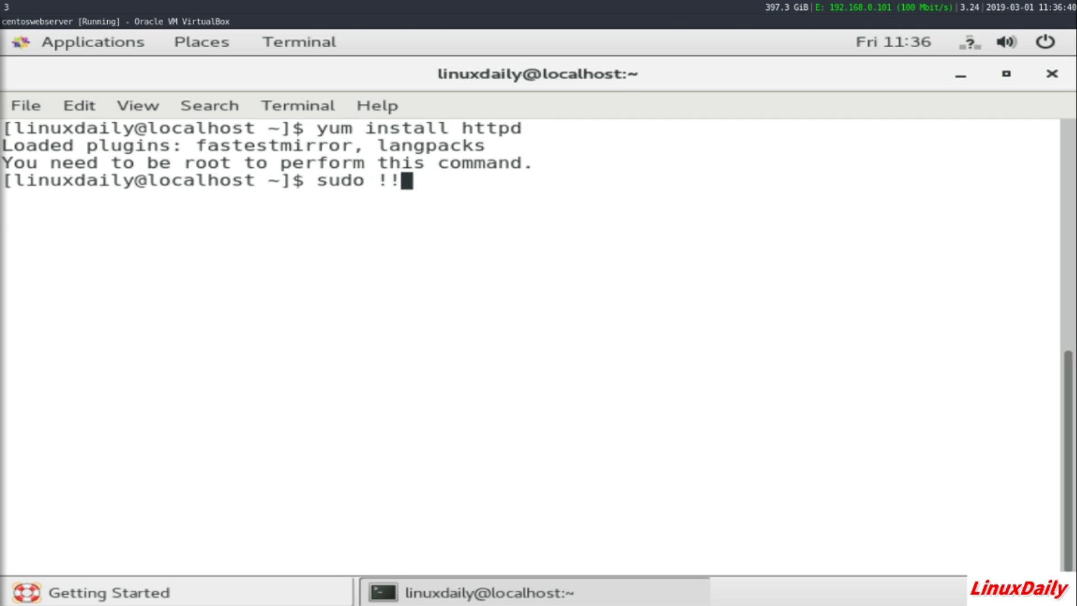
key("Return")
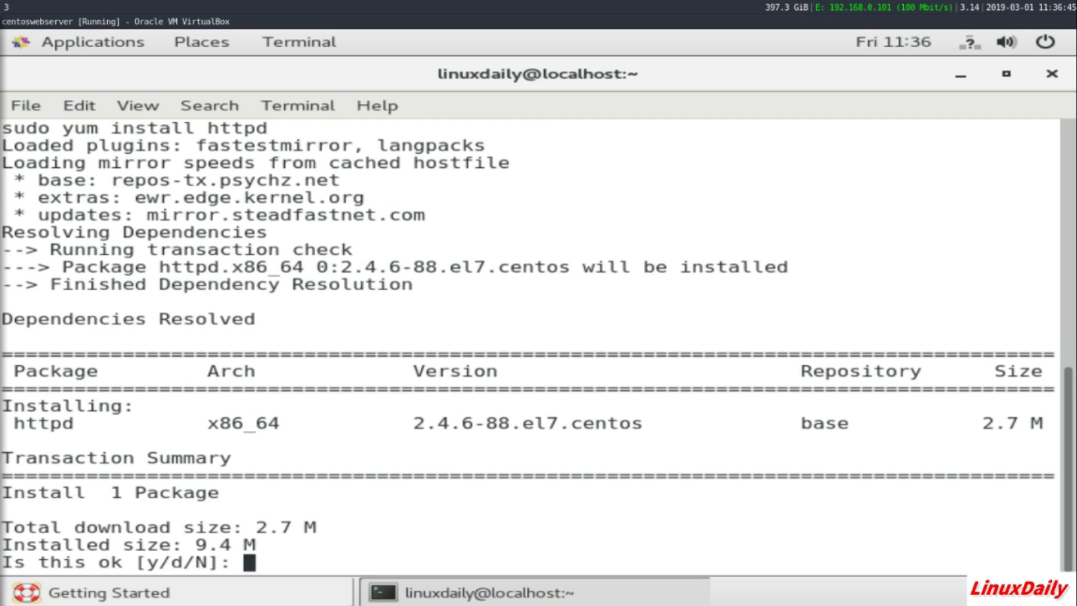
type("y")
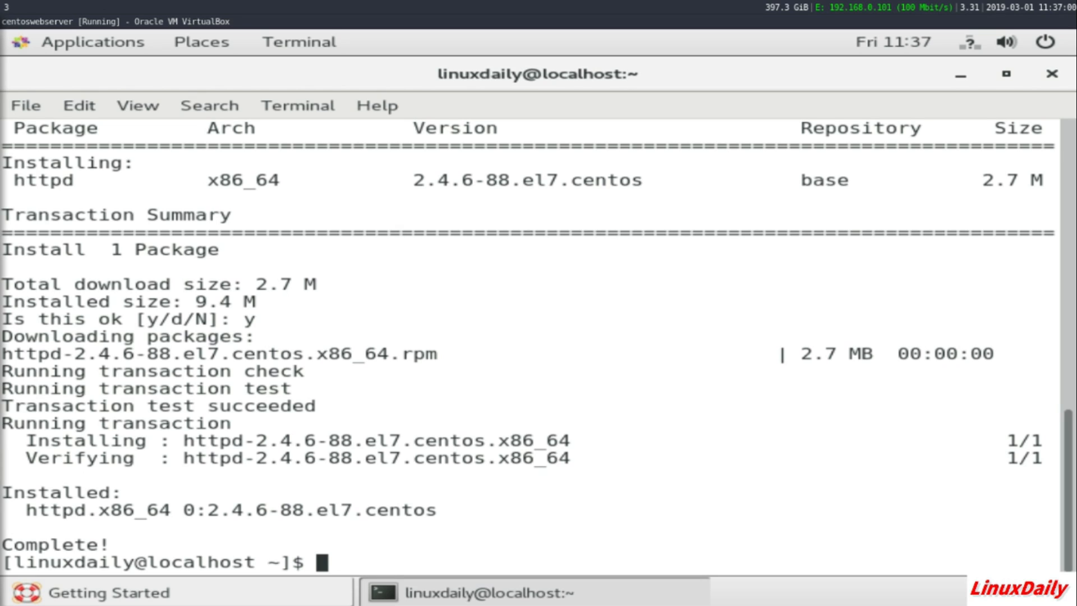
type("cd")
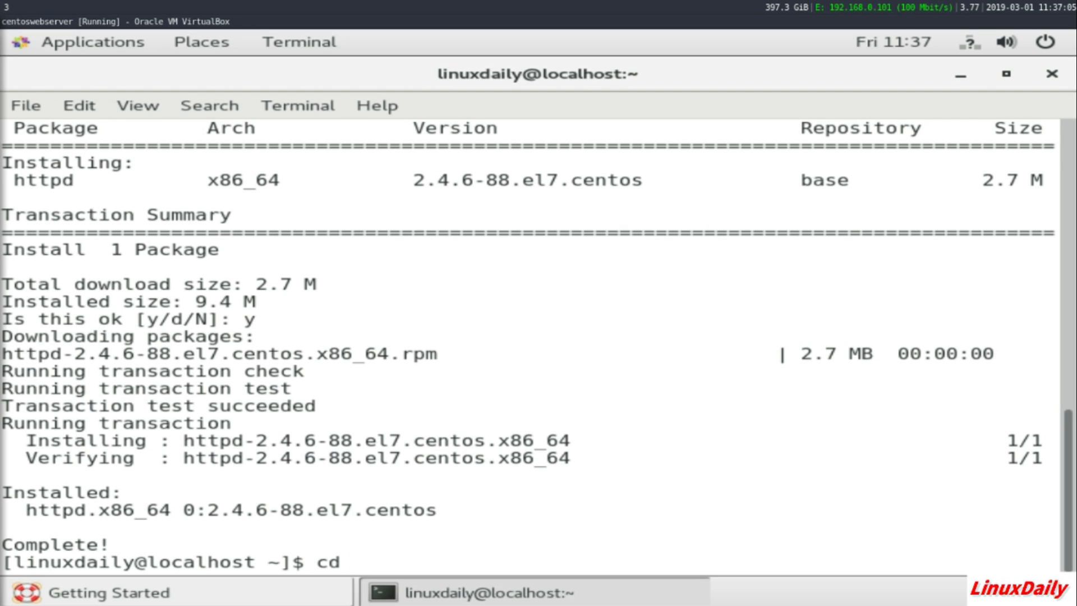
Change into the web root /var/www/html and confirm it with pwd
type("/var/w")
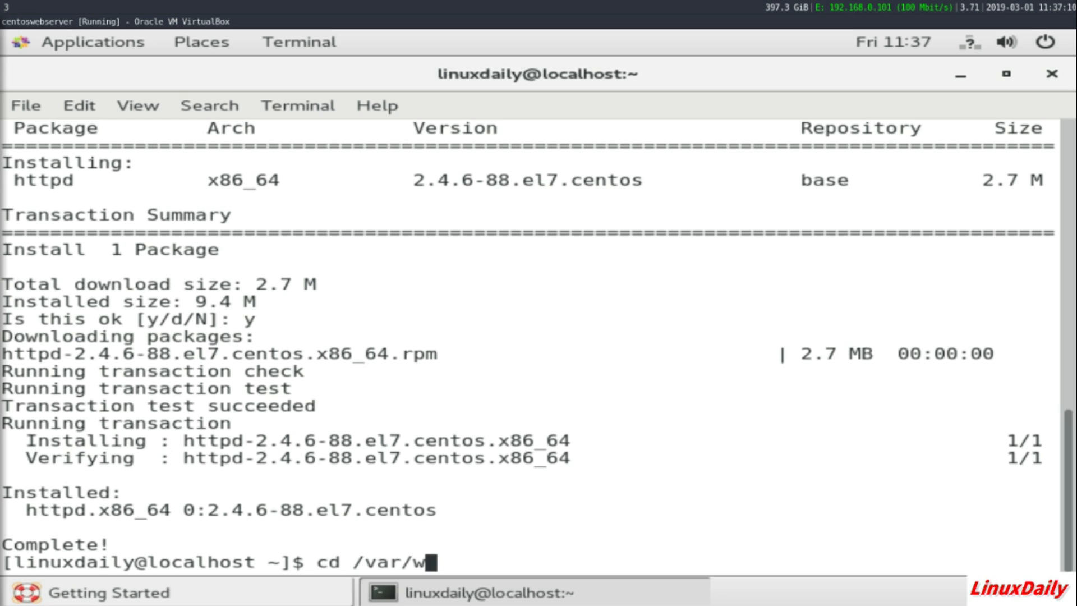
type("ww/h")
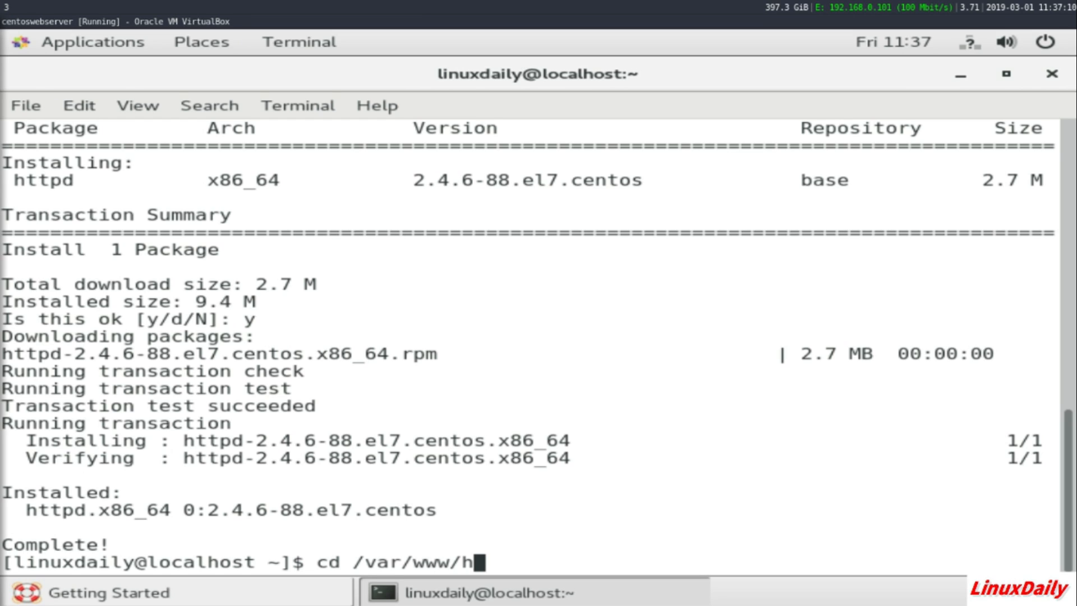
key("Return")
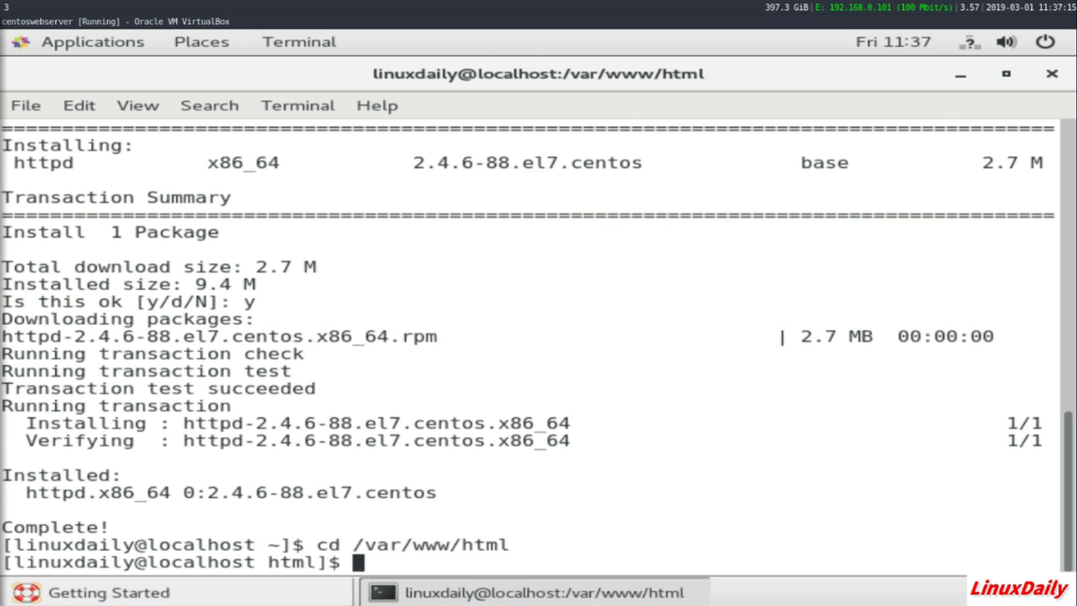
type("pwd")
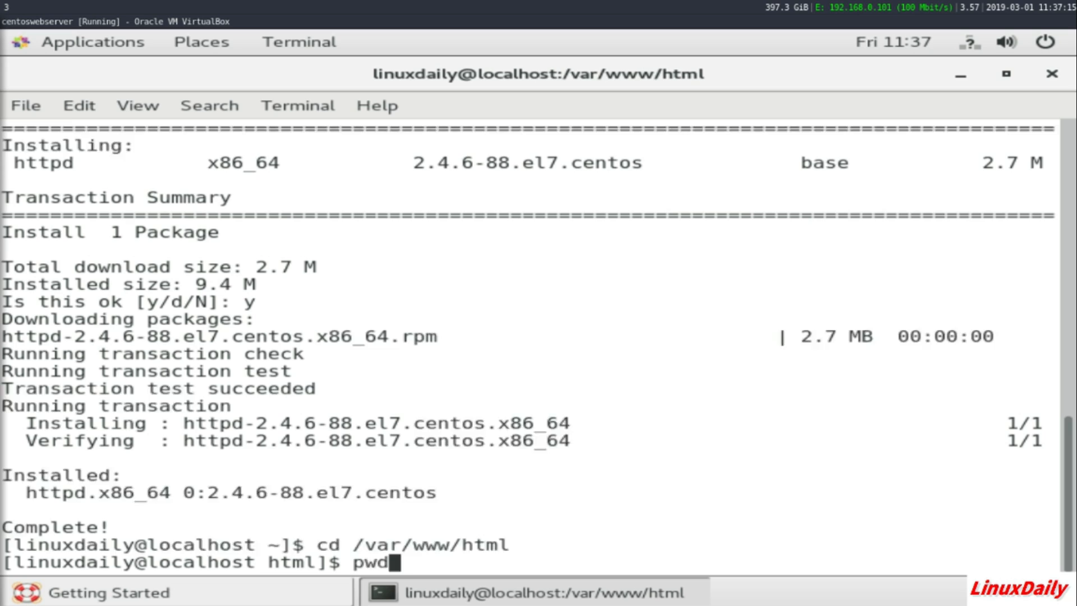
key("Return")
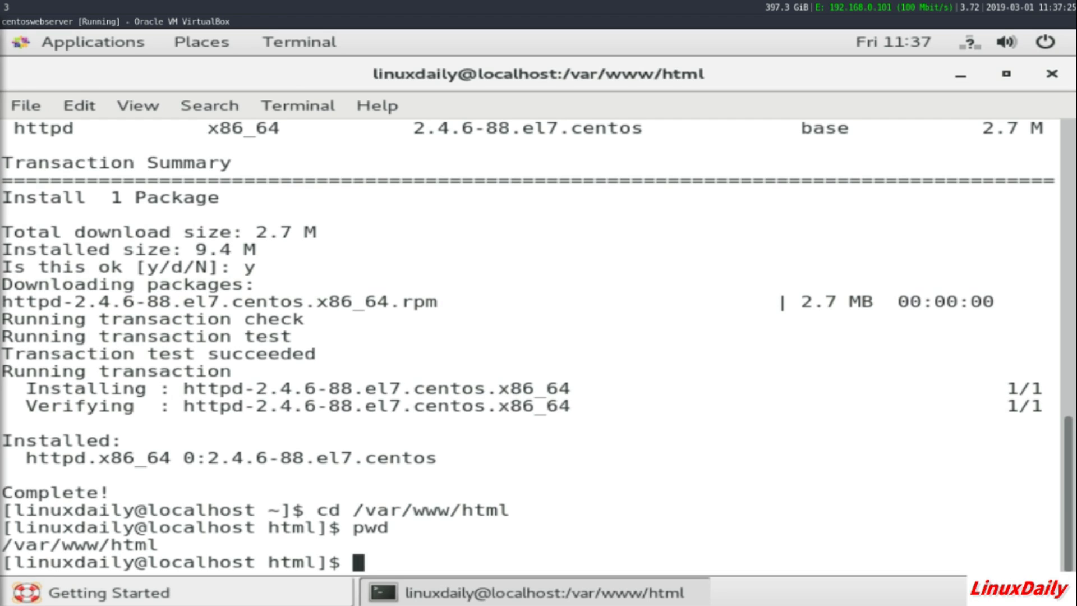
Create an empty index.html with touch, switching to root via su when denied, and list it with ls
type("touch")
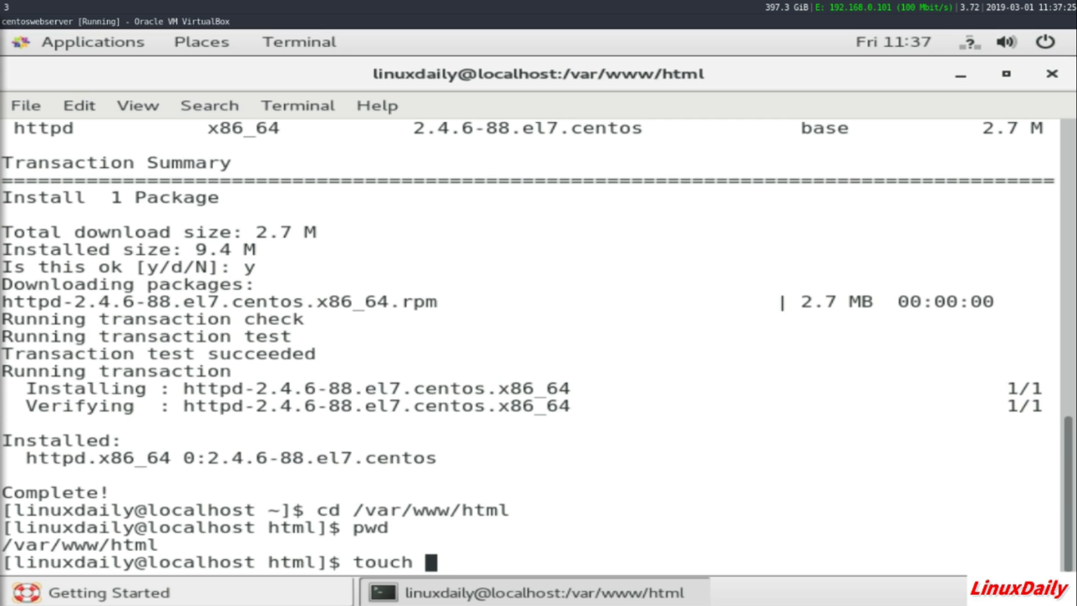
type("index.")
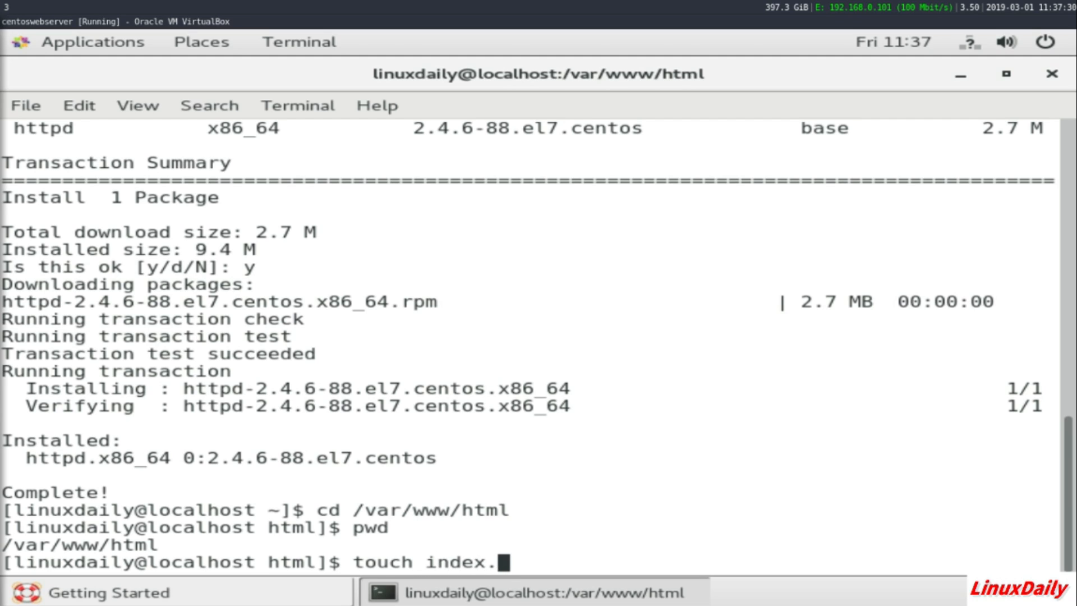
type("html")
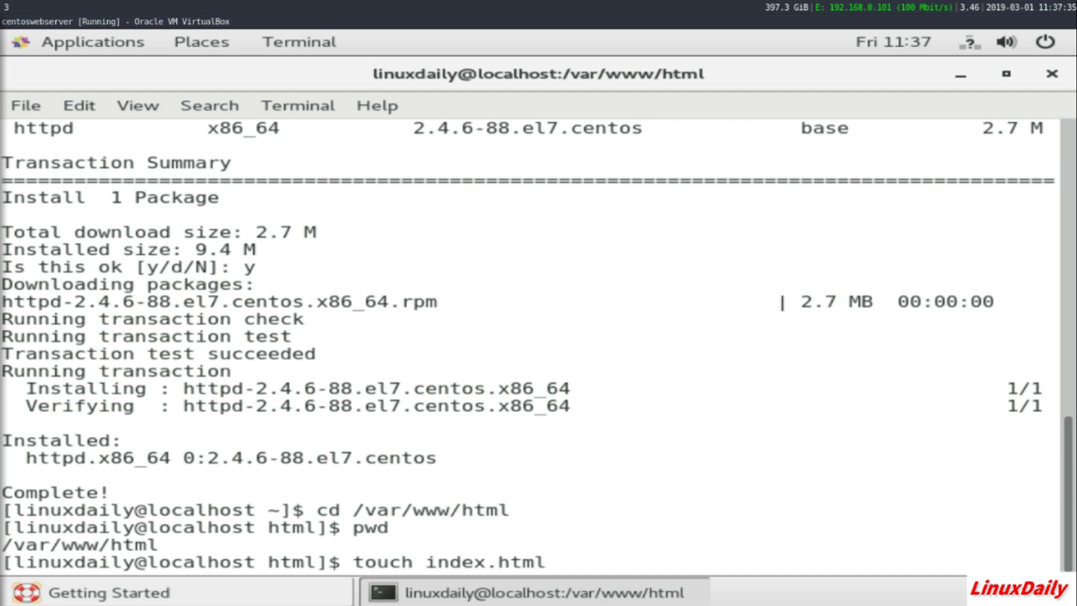
key("Return")
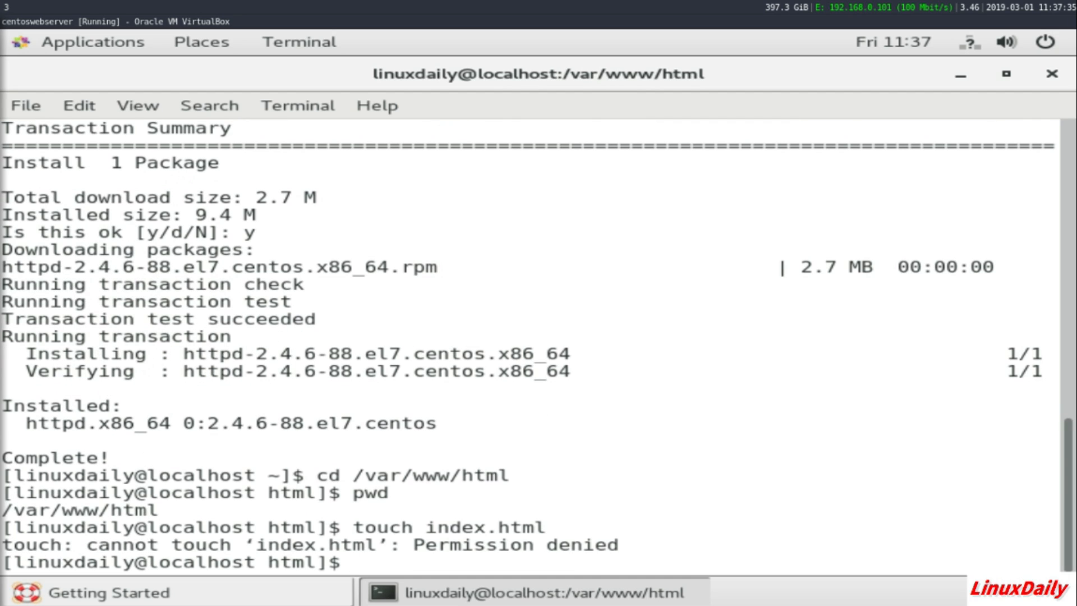
type("su")
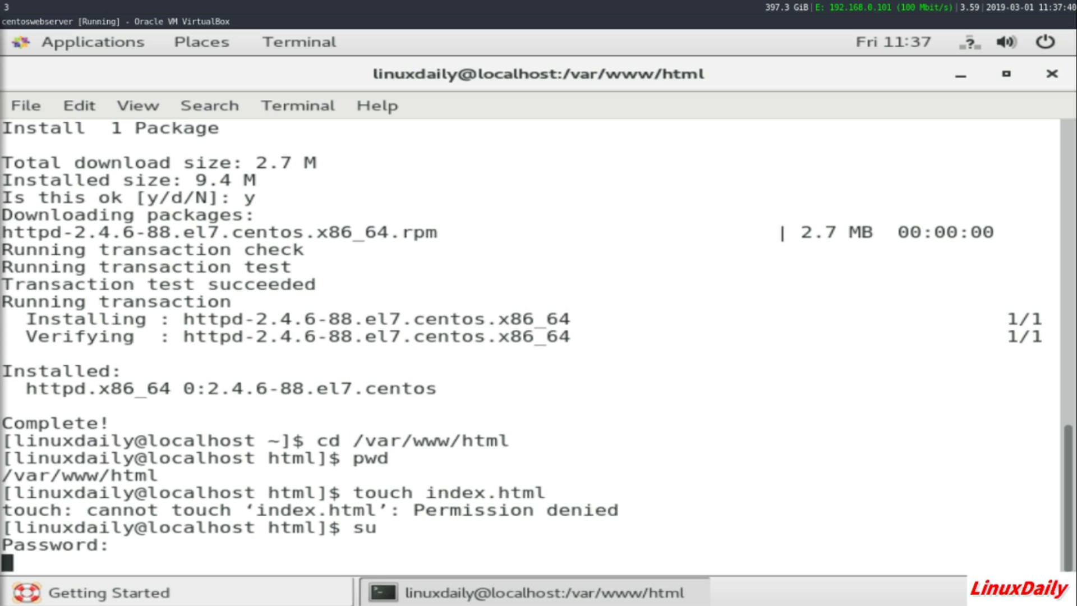
key("Return")
type("pwd")
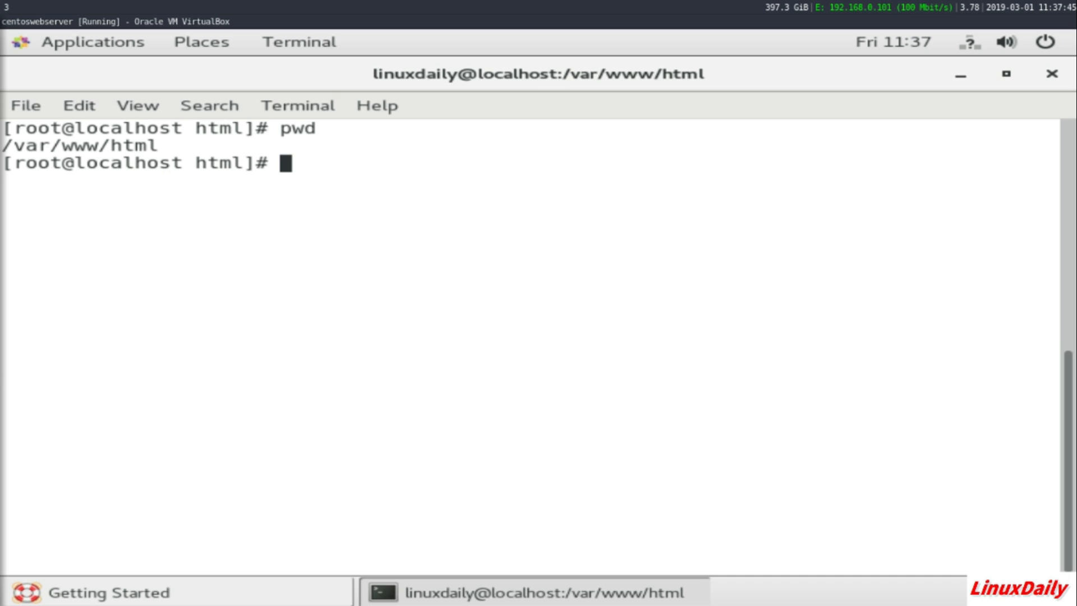
type("tou")
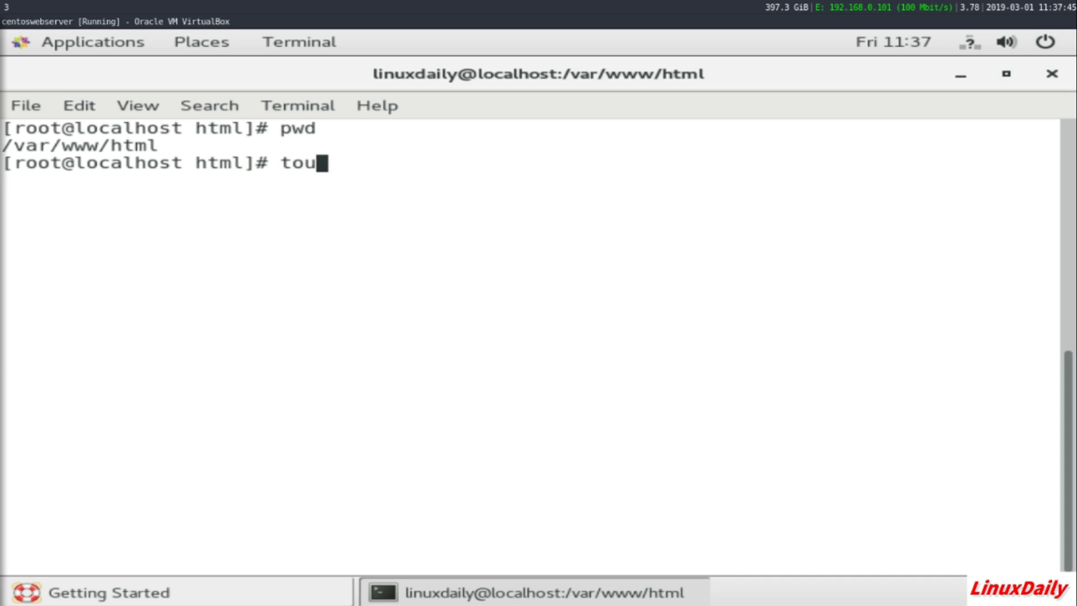
type("ch index.ht")
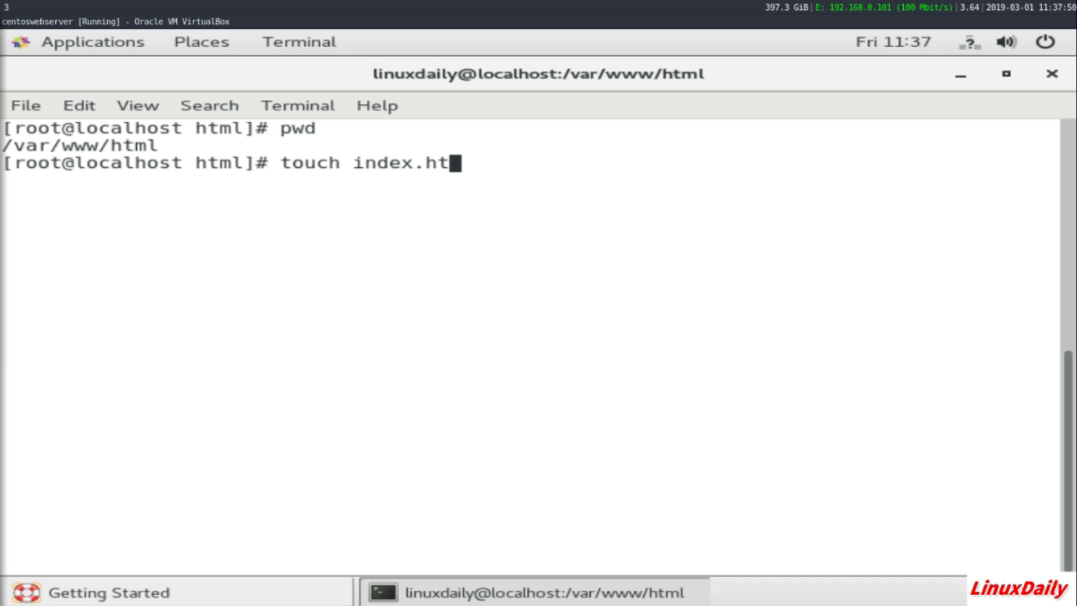
key("Return")
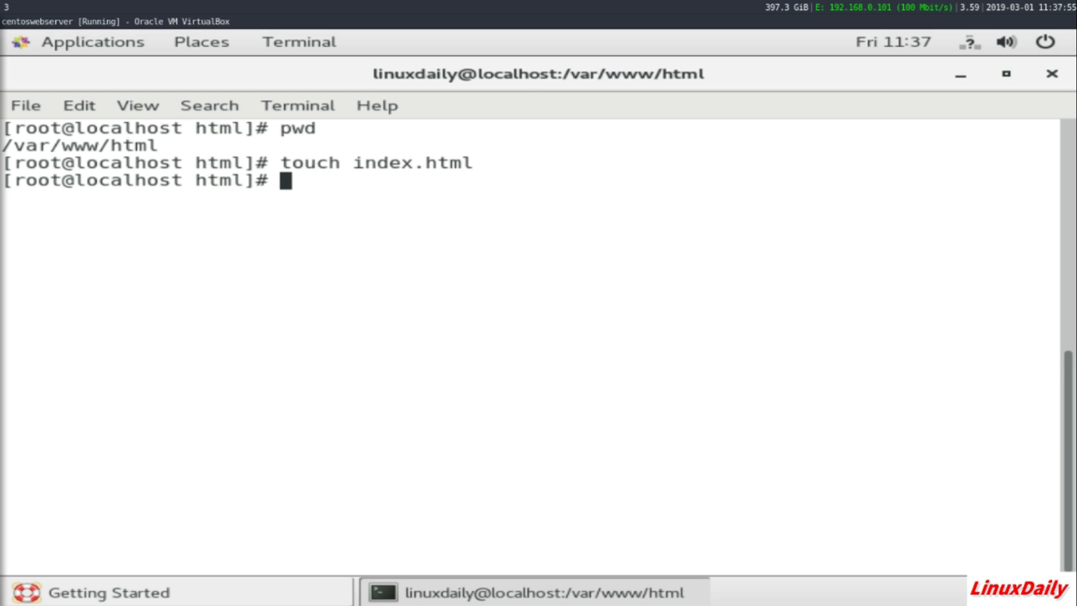
key("Return")
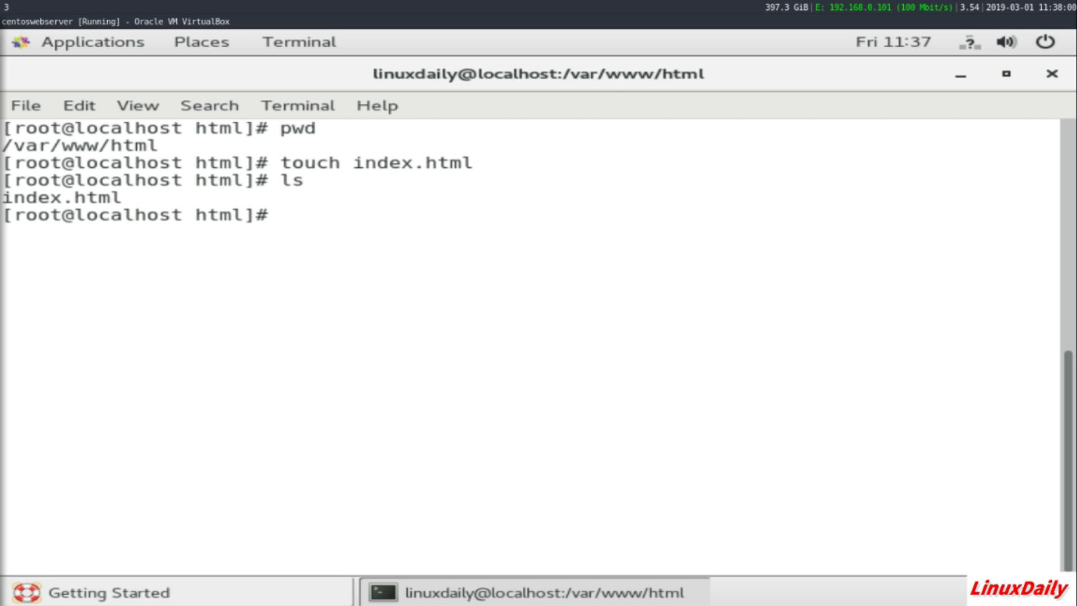
Edit index.html in vim with the Sample Web Server title and sample headings, saving with :wq
type("vim index.html")
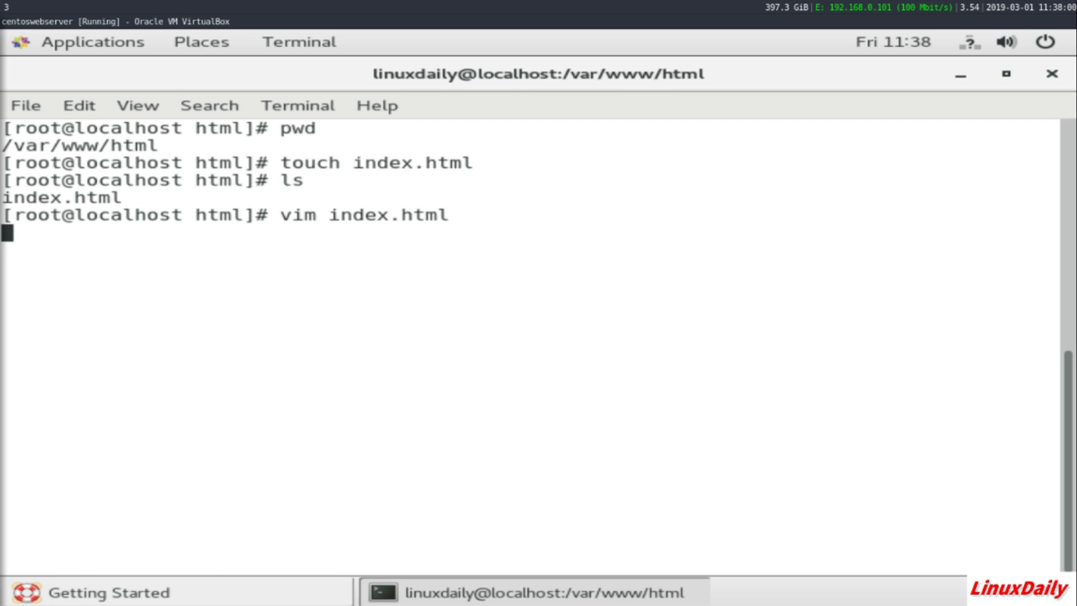
key("Return")
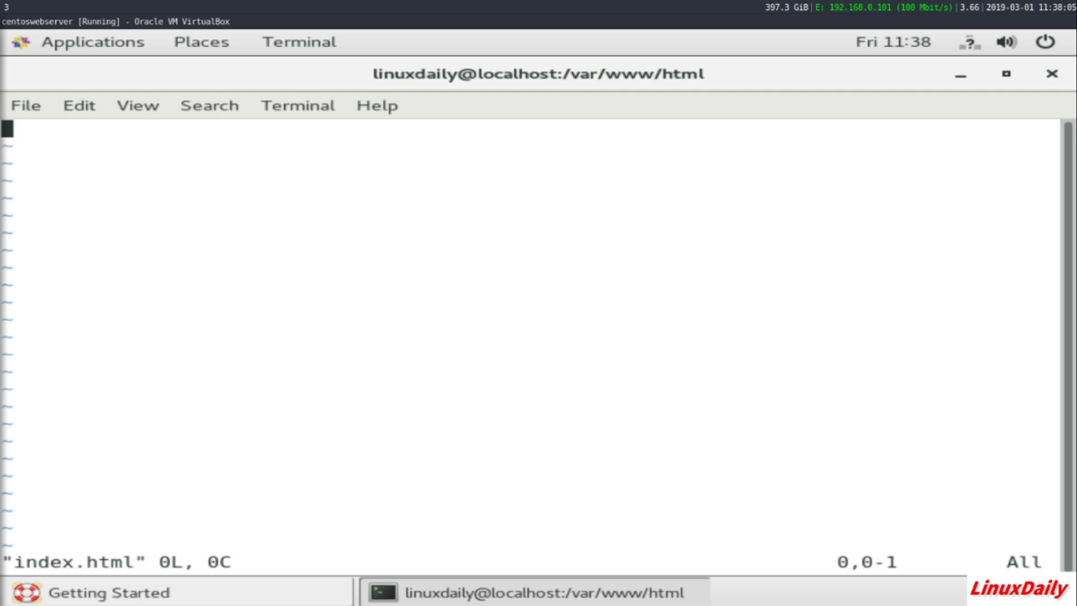
type("<")
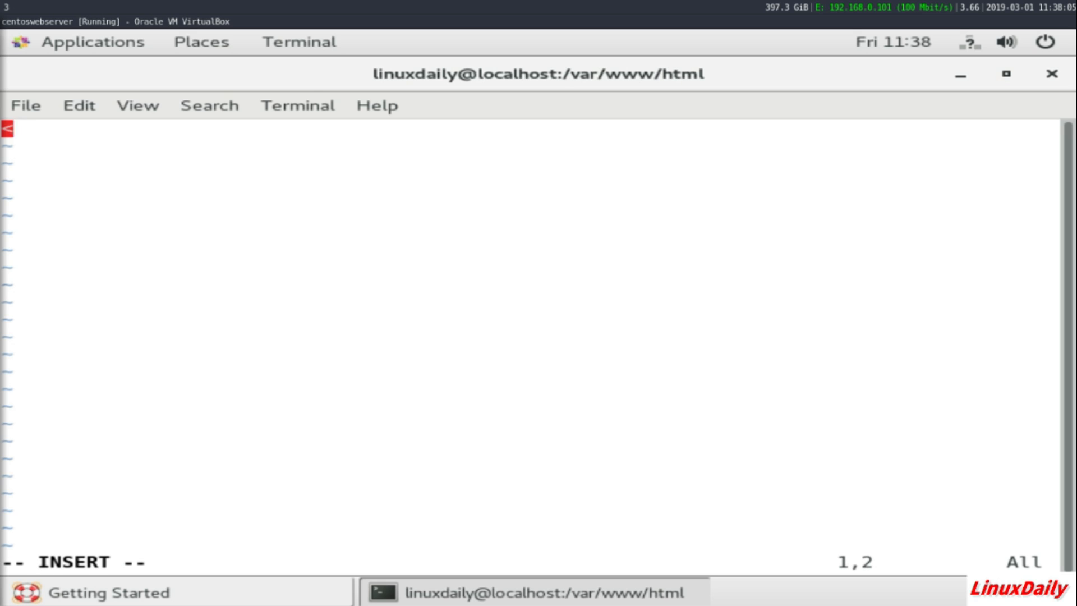
type("!DOCTYPE html>")
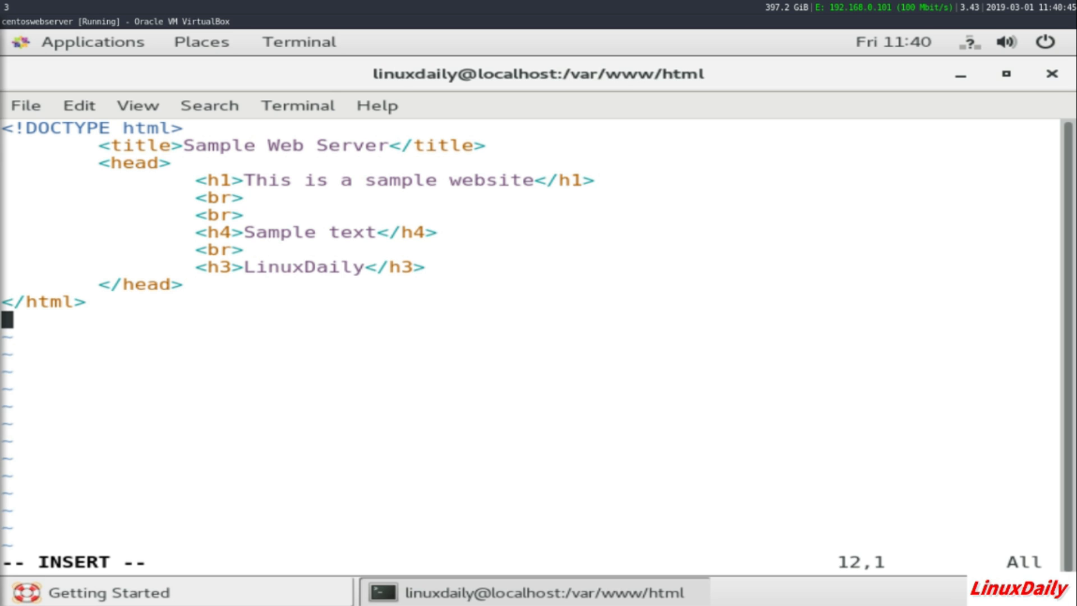
key("Escape")
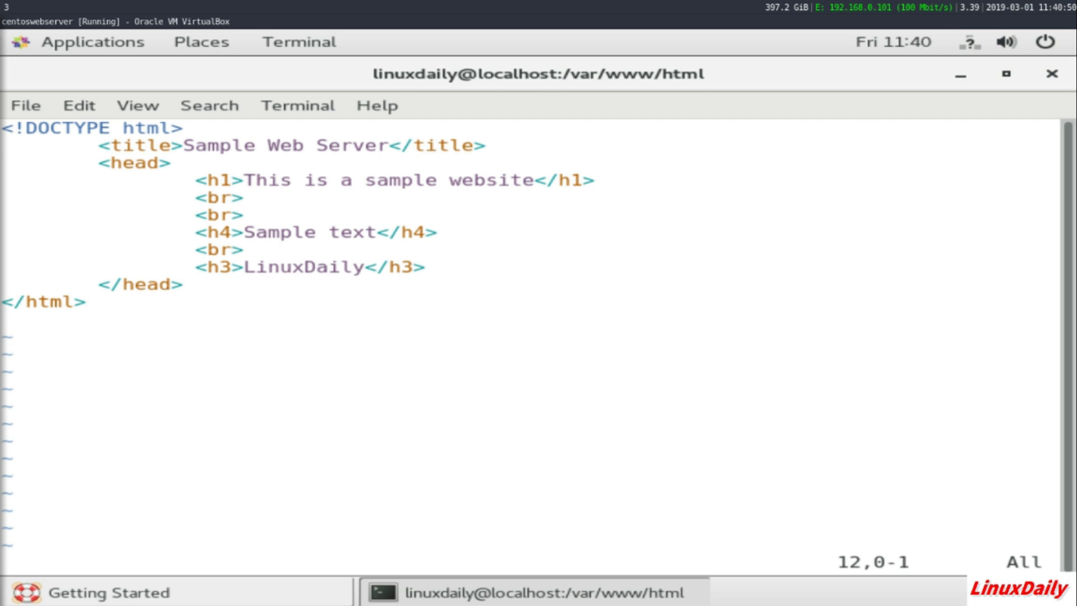
type(":wq")
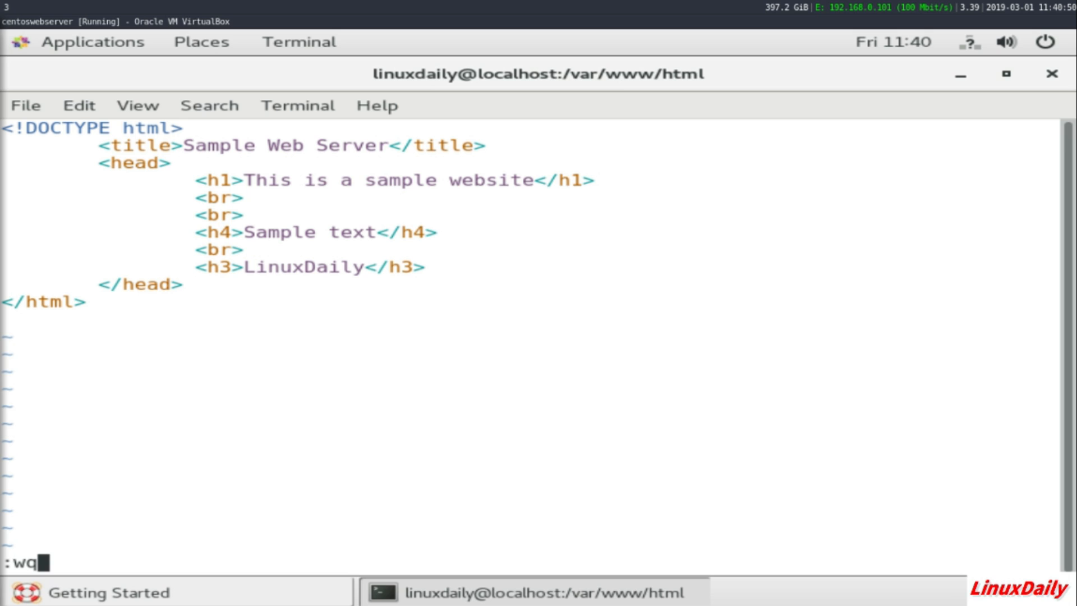
key("Return")
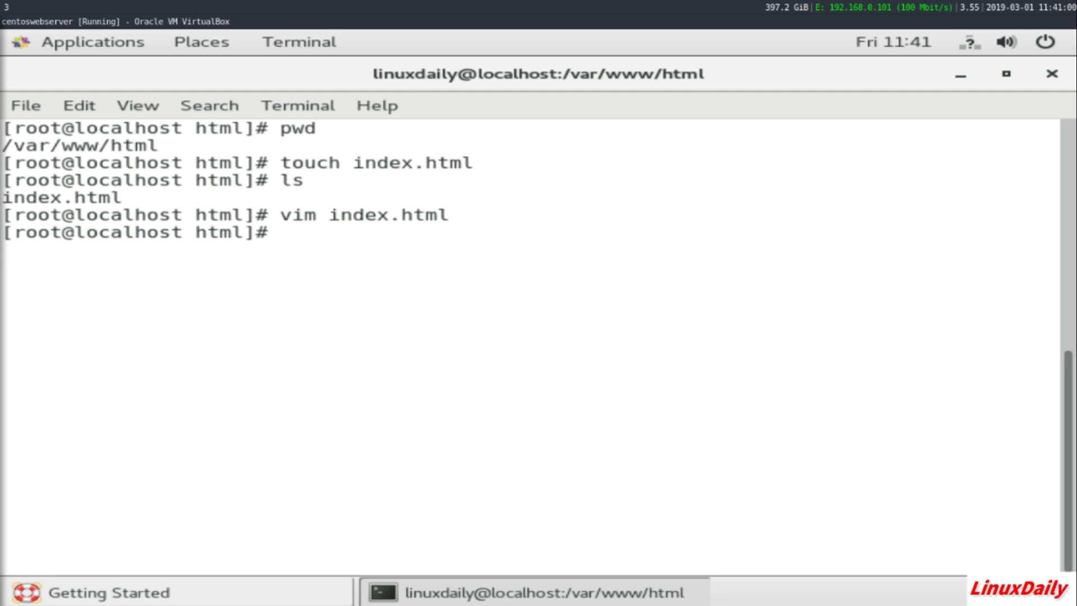
Run systemctl stop firewalld, then systemctl start httpd as root
type("system")
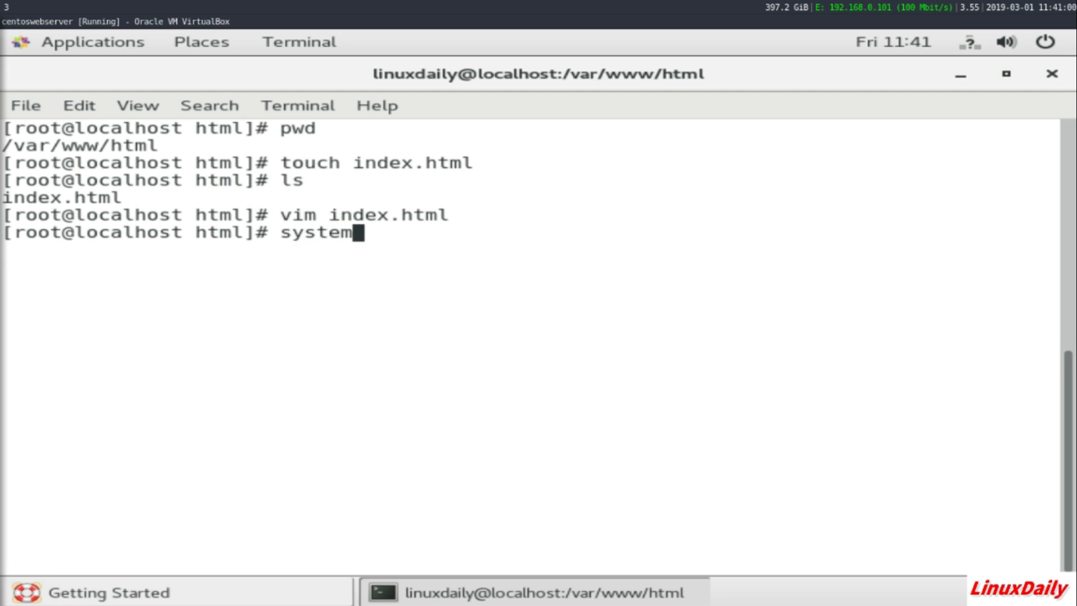
type("ctl stop")
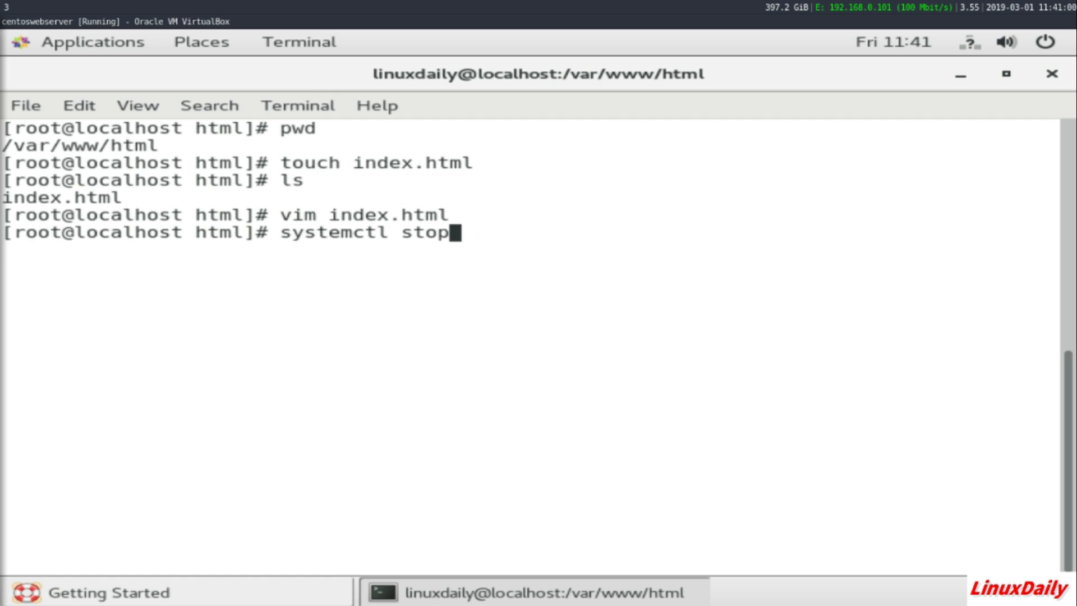
type("firewalld")
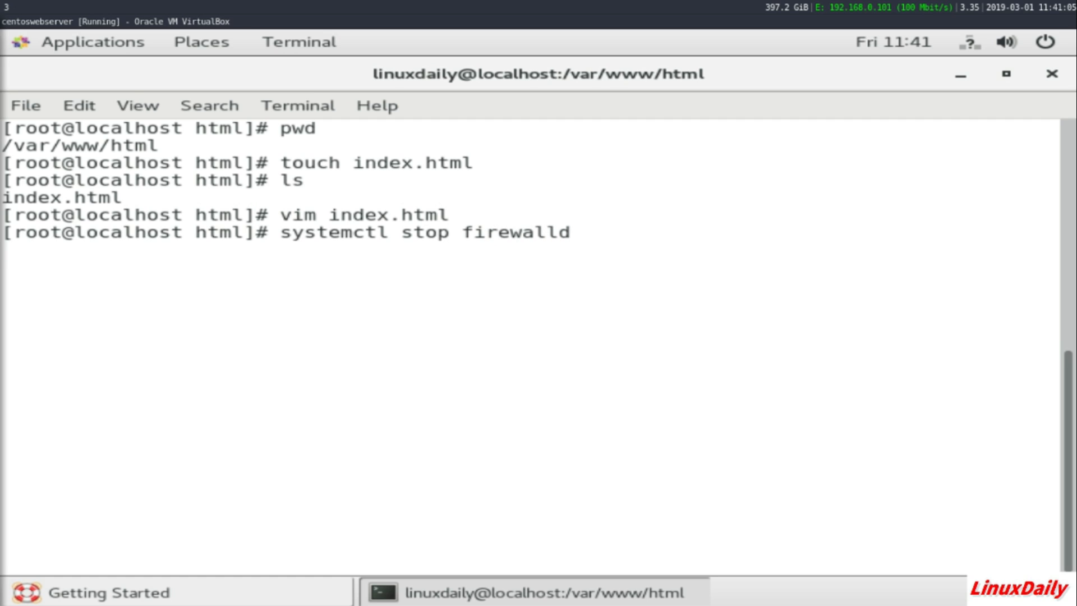
key("Return")
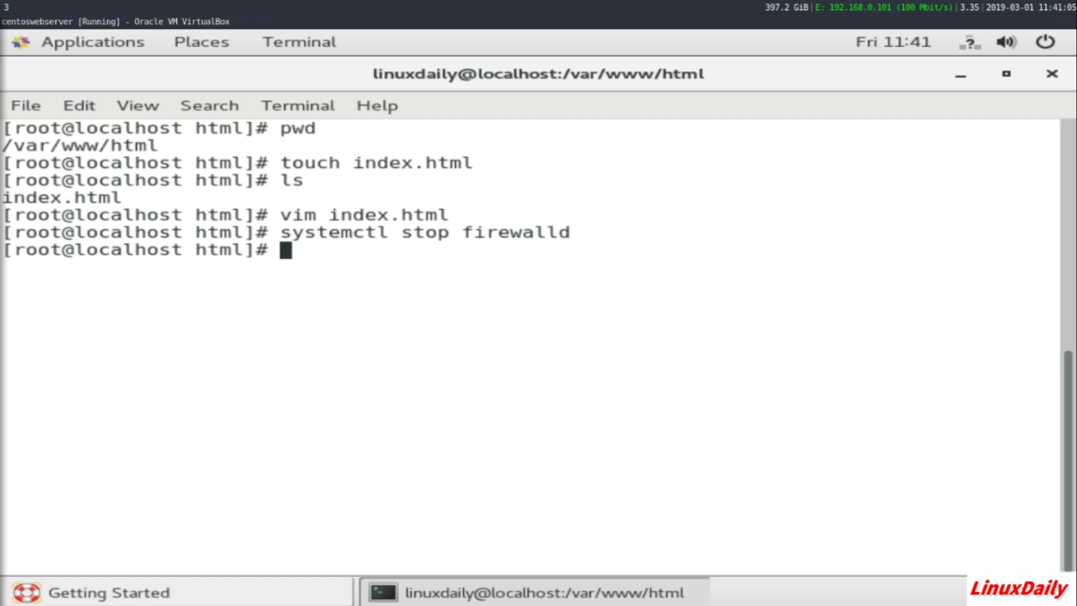
type("systemctl stop firewall")
type("systemctl start httpd")
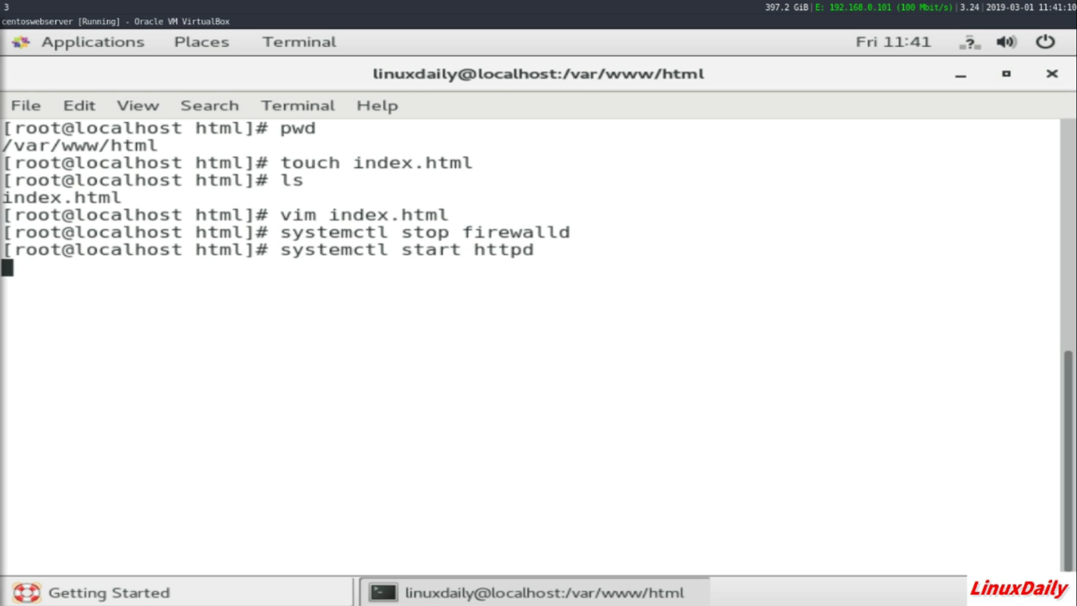
key("Return")
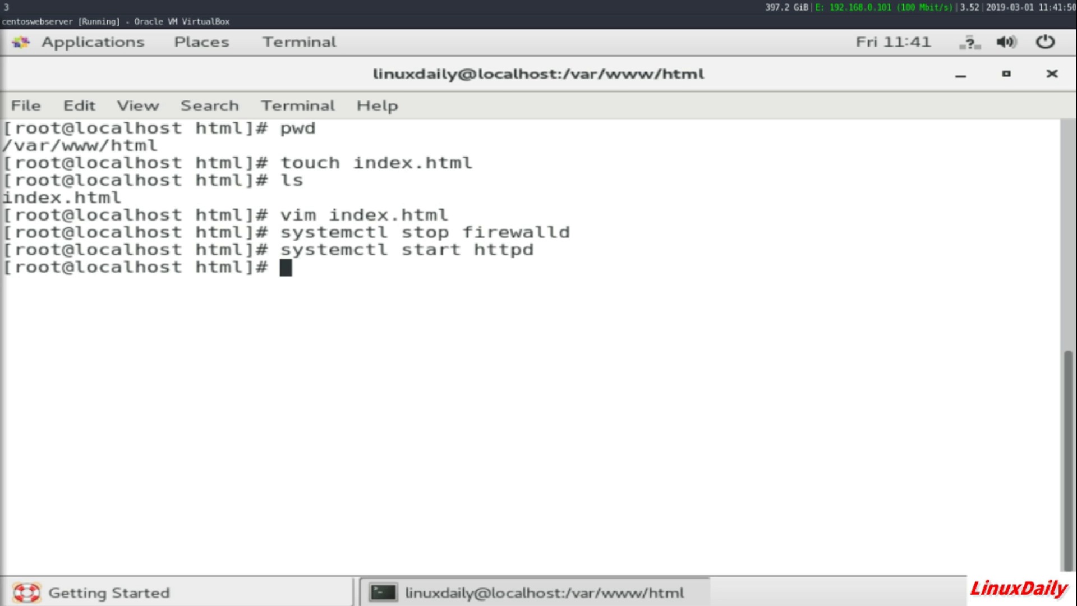
mouse_move(689, 294)
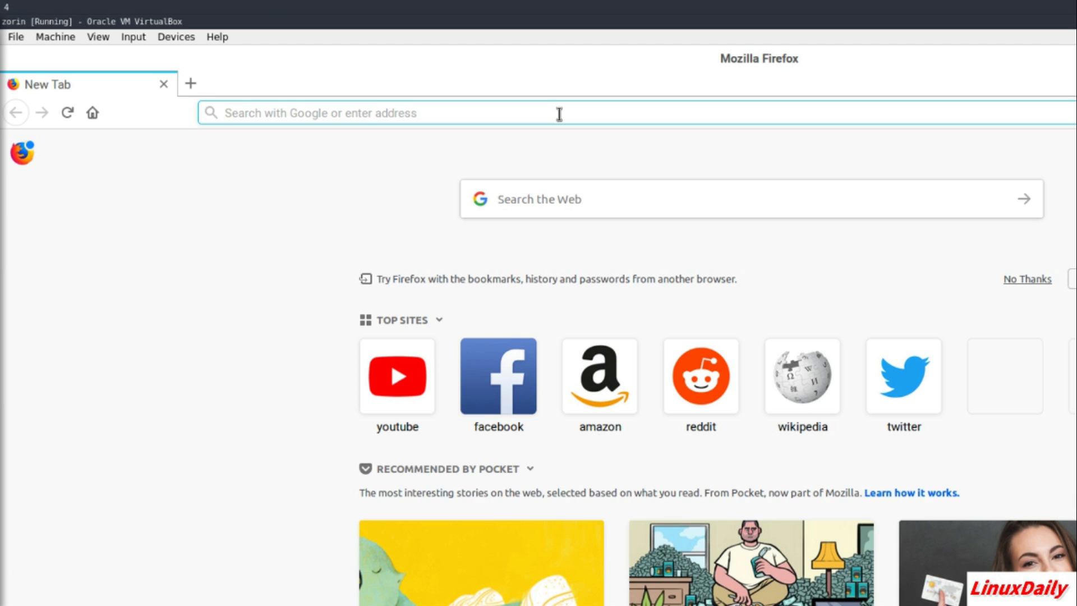
Browse to 10.0.2.6, view the page's HTML source, and return to the rendered Sample Web Server page
type("10.")
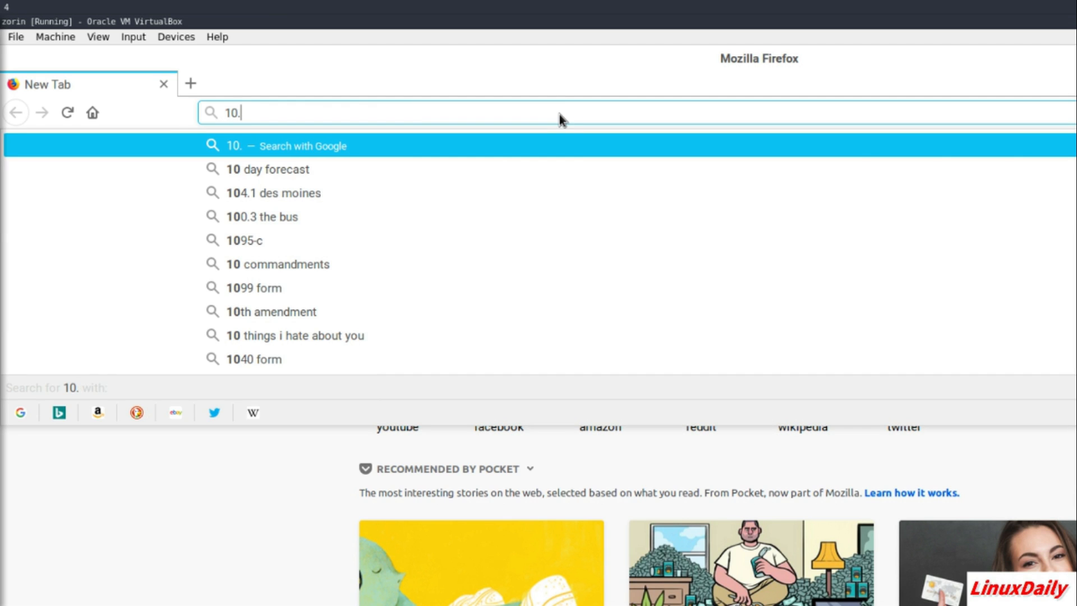
type("0.0.2.6")
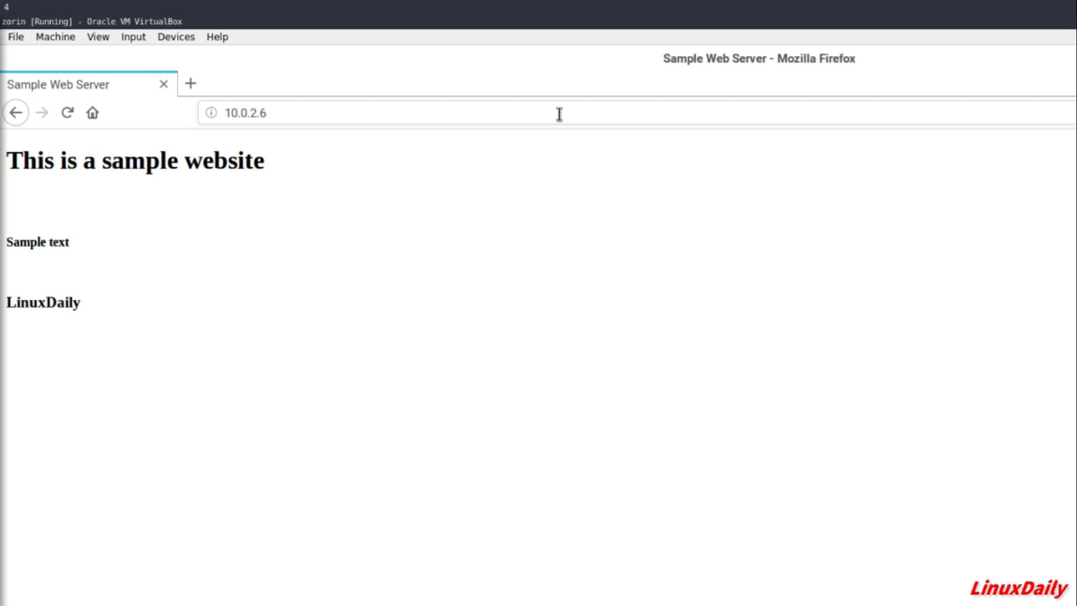
mouse_move(175, 164)
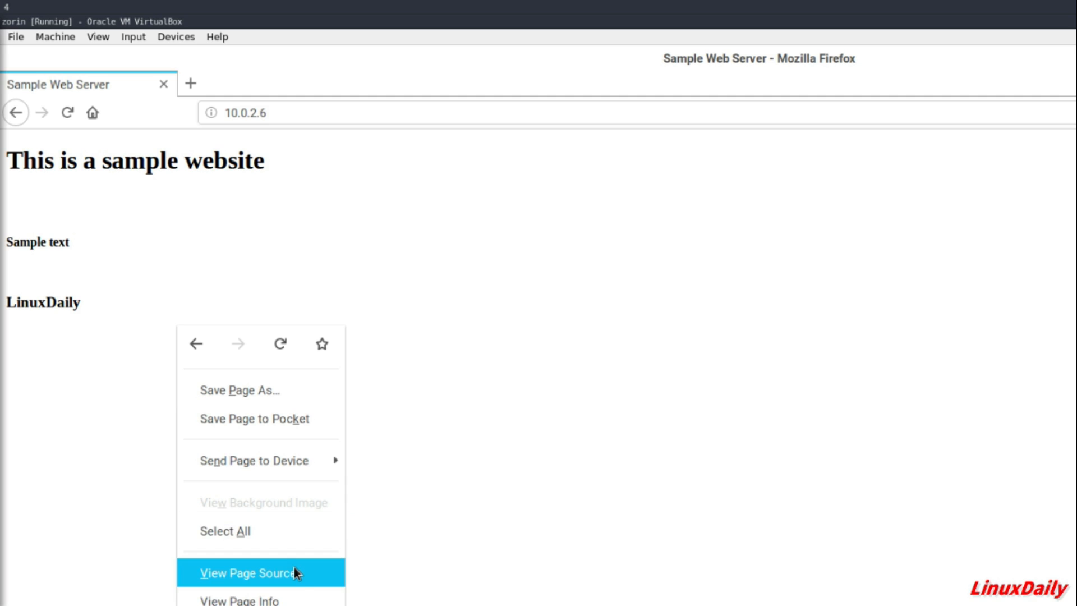
left_click(241, 573)
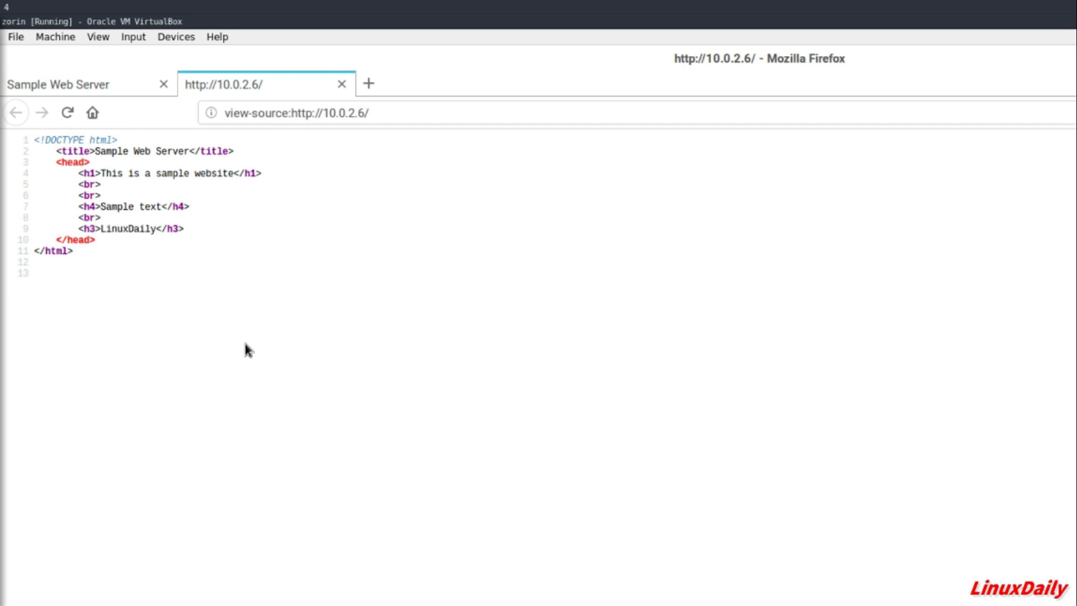
mouse_move(284, 330)
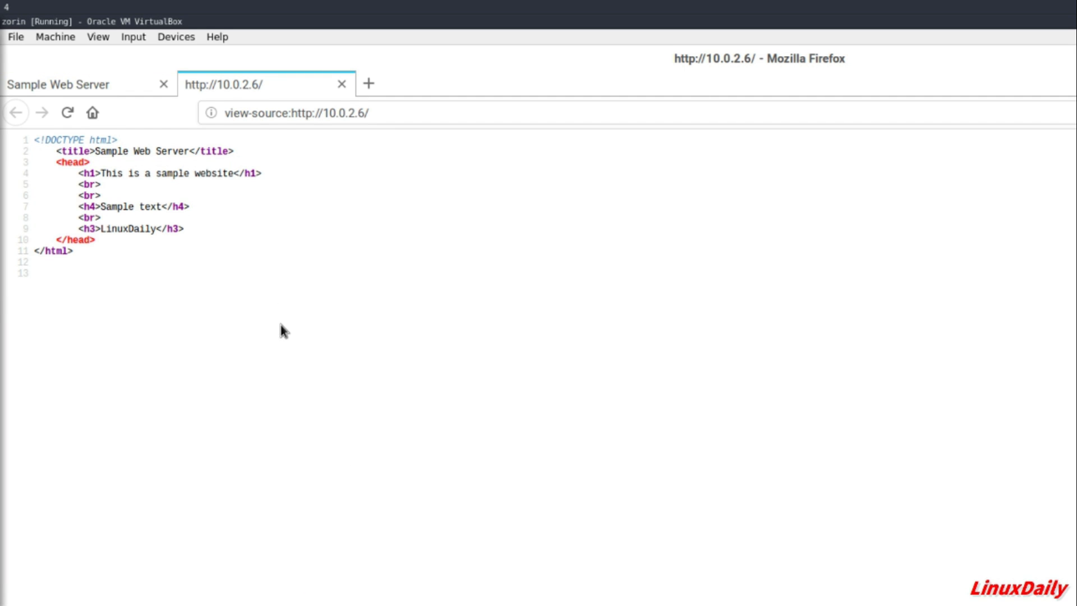
mouse_move(279, 323)
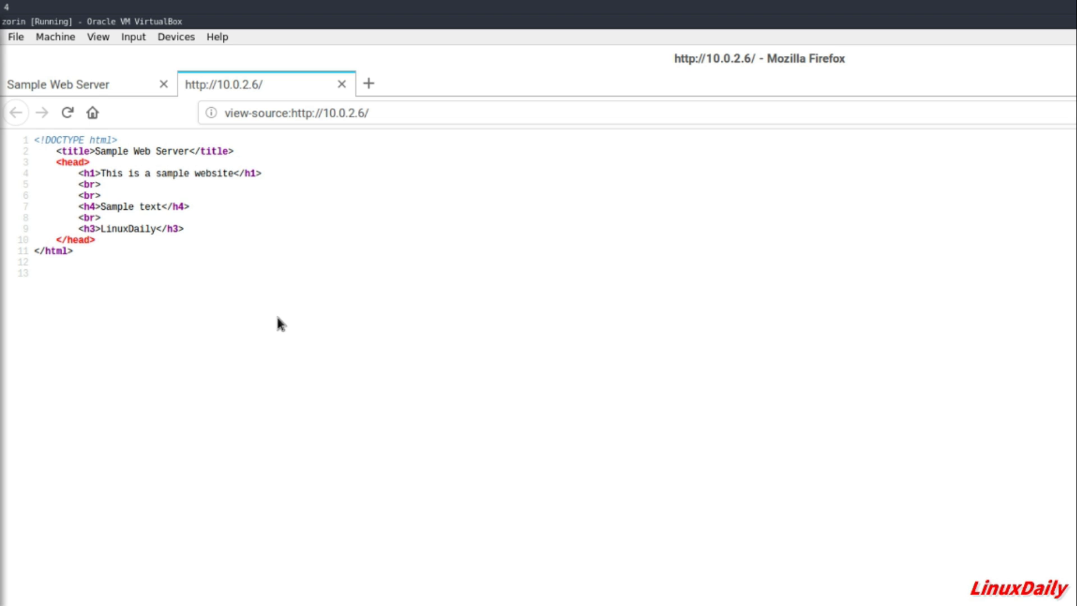
left_click(341, 84)
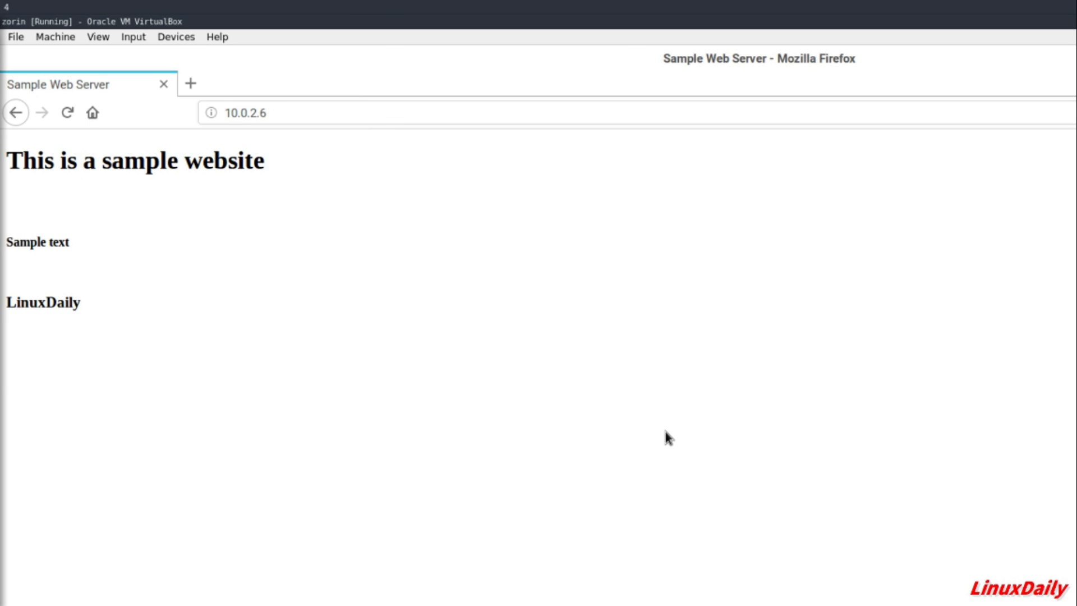